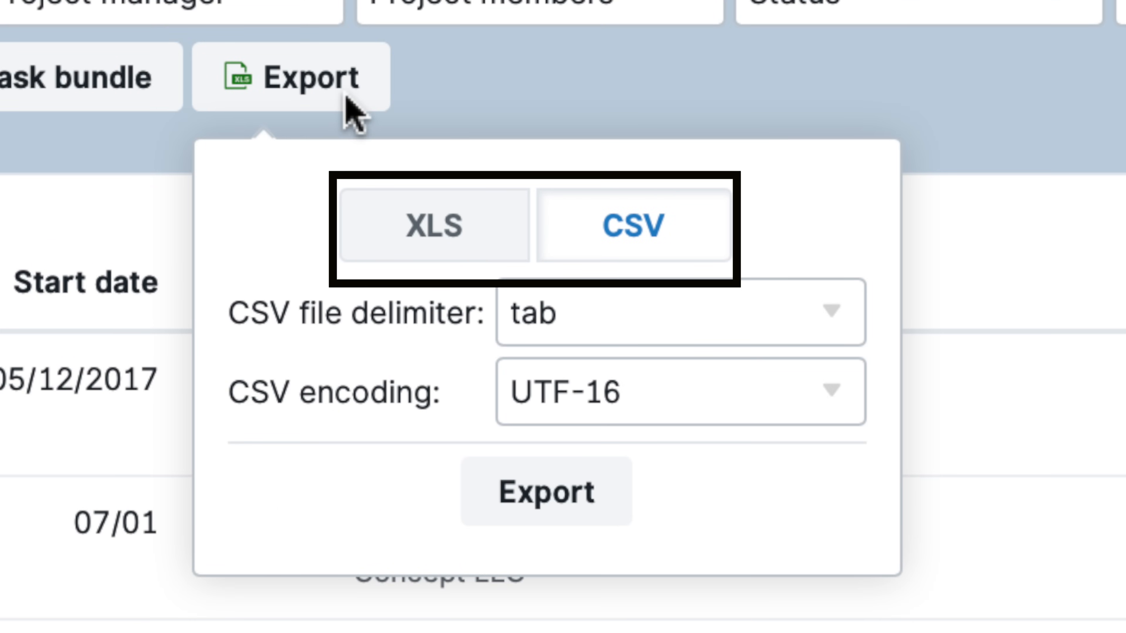
Choose CSV as the export format for the project list.
{"action": "left_click", "coordinate": [546, 492]}
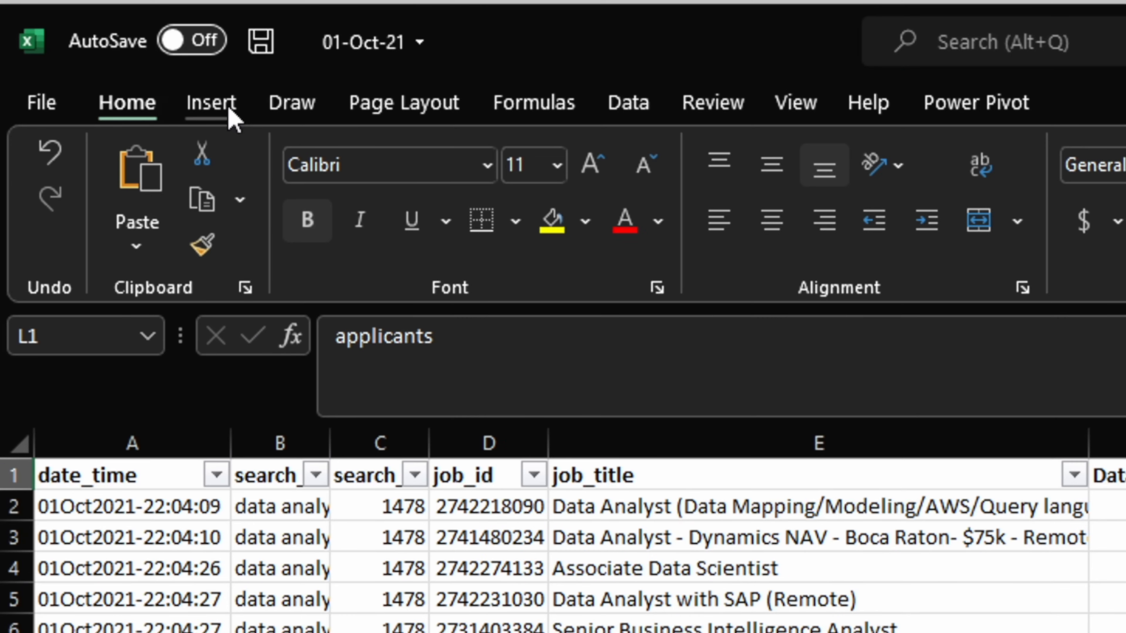
Convert the job data range A1:R2830 with headers into a formatted table.
{"action": "left_click", "coordinate": [135, 94]}
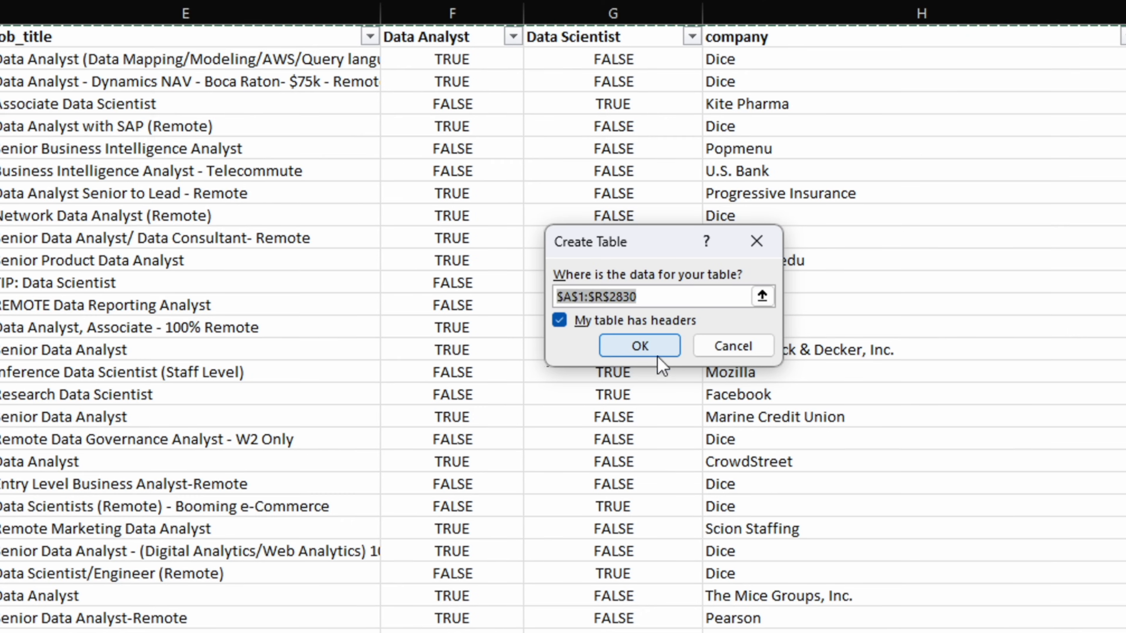
{"action": "left_click", "coordinate": [639, 345]}
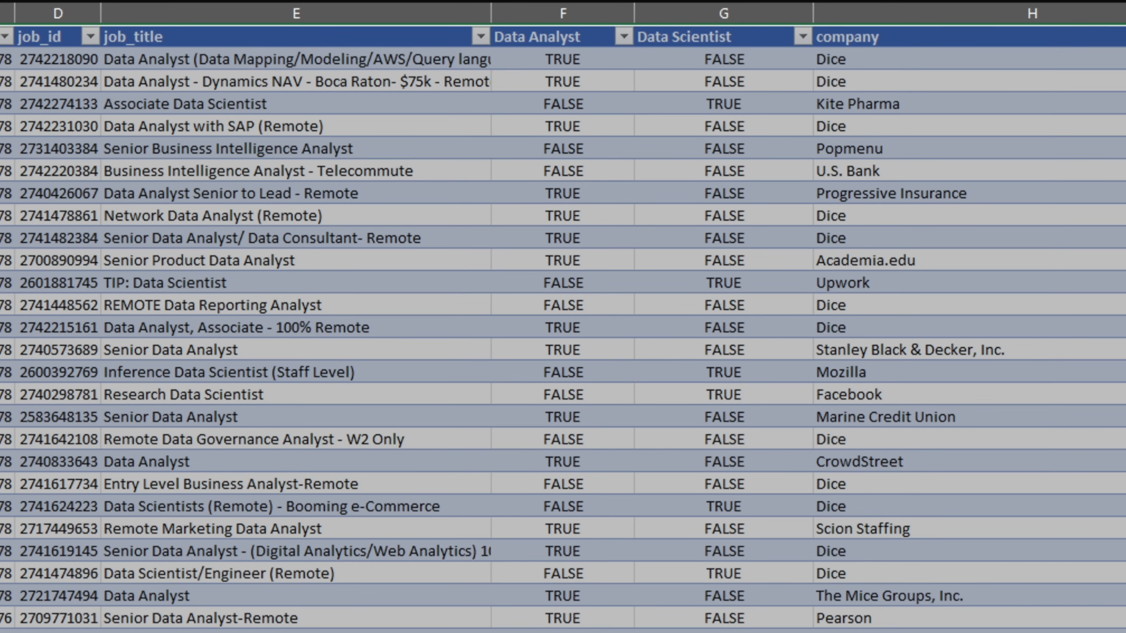
{"action": "key", "text": "ctrl+End"}
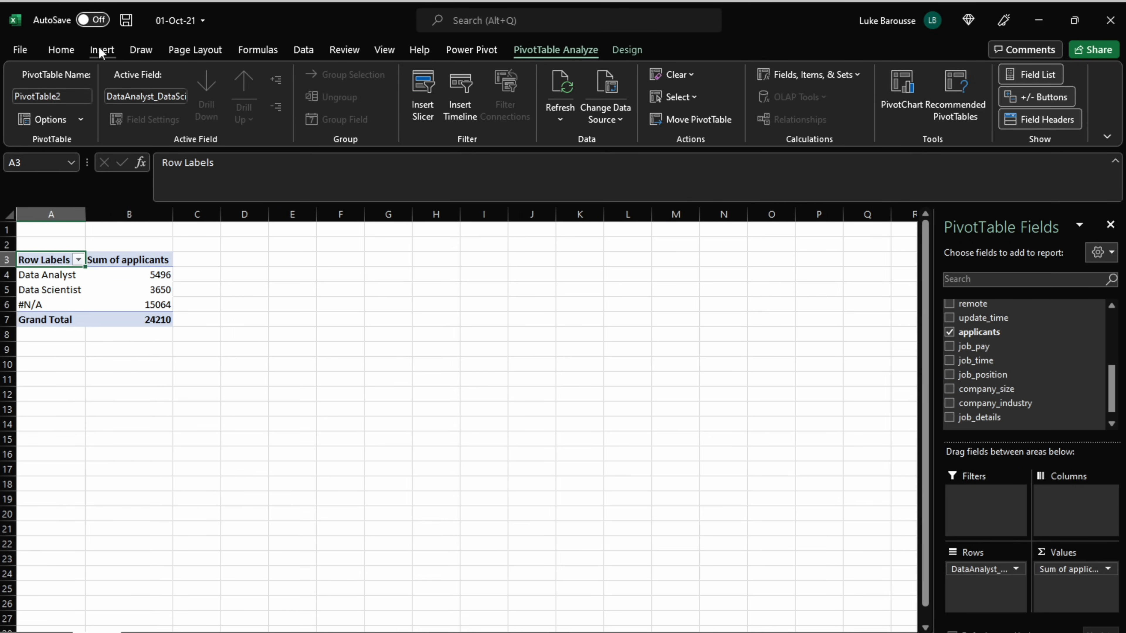
Add a clustered column PivotChart for the applicants-by-role pivot table.
{"action": "left_click", "coordinate": [101, 50]}
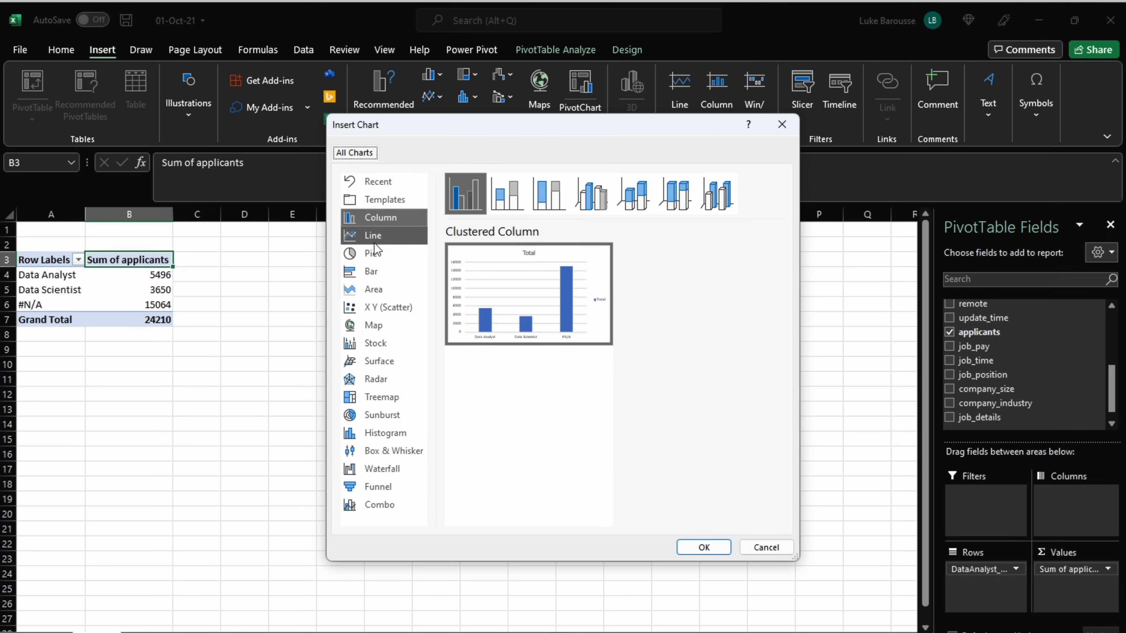
{"action": "left_click", "coordinate": [702, 547]}
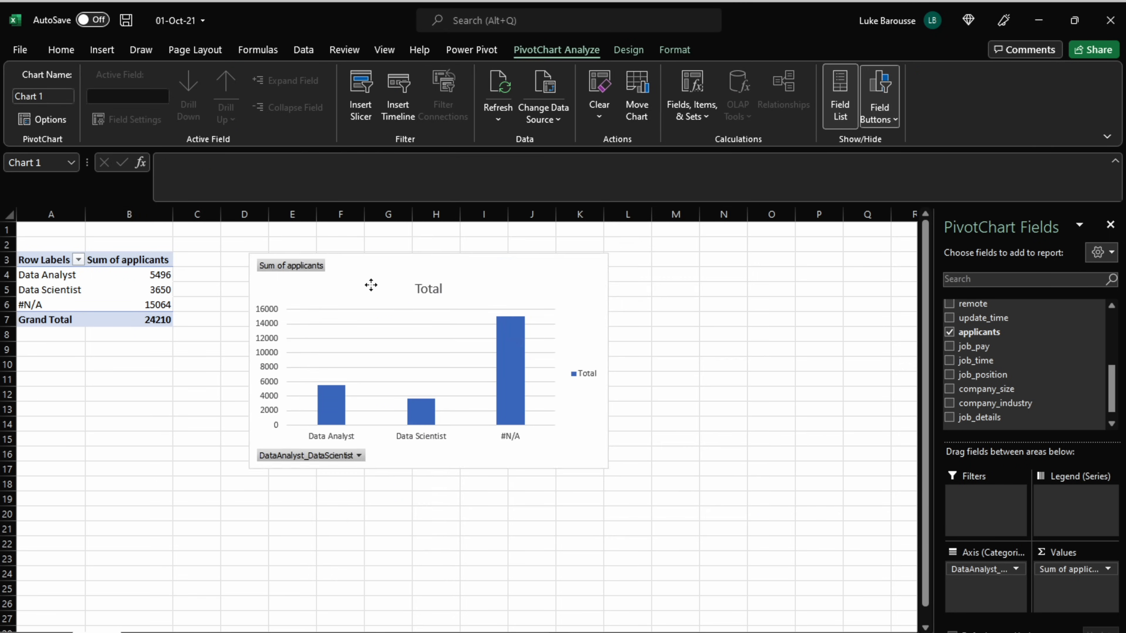